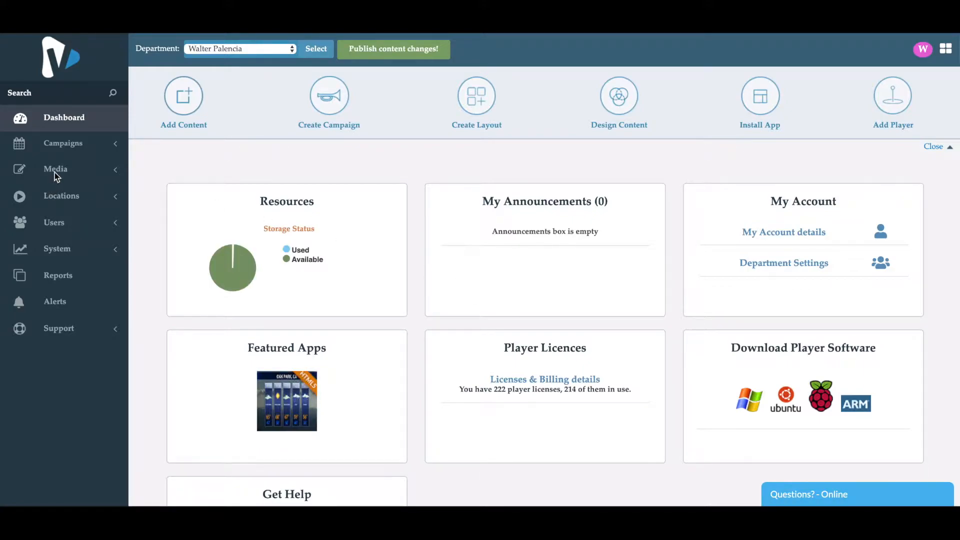
- Expand Media in the sidebar and go to the Microsite list
{"action": "left_click", "coordinate": [55, 169]}
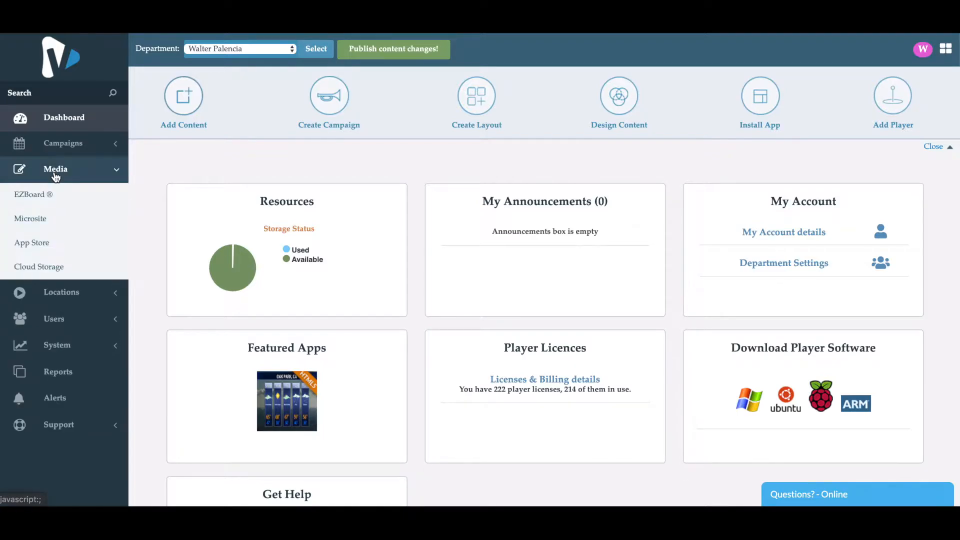
{"action": "left_click", "coordinate": [31, 219]}
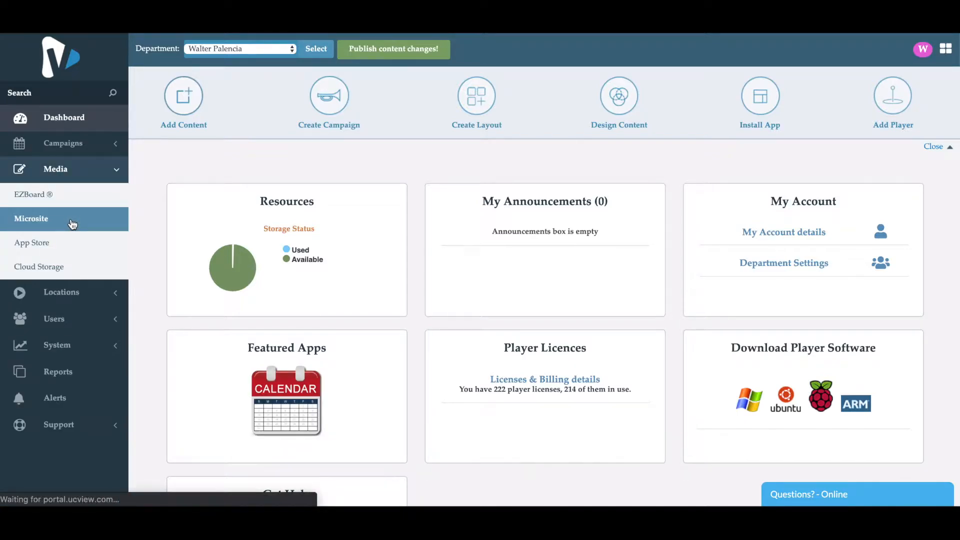
{"action": "left_click", "coordinate": [31, 219]}
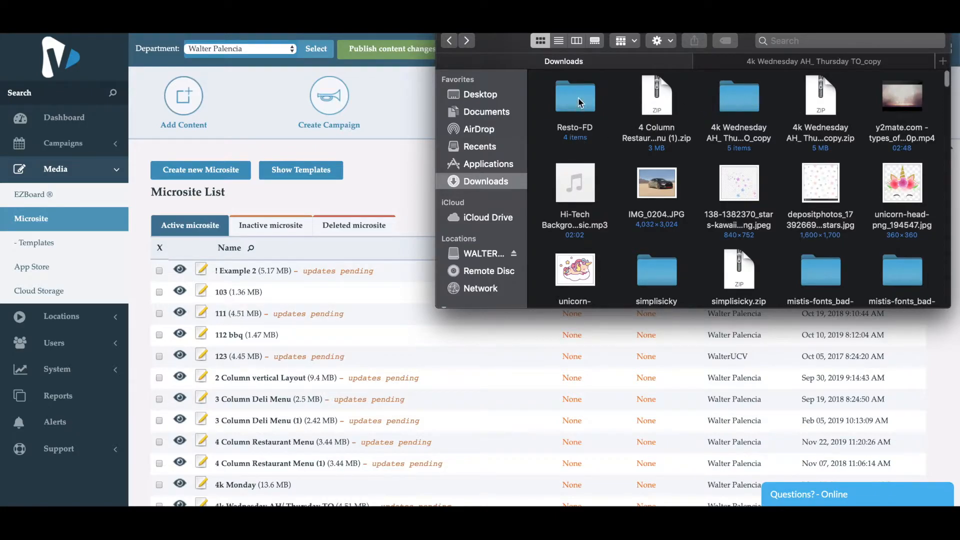
- Preview Resto-FD's index.html as Mercado's menu page in Google Chrome
{"action": "double_click", "coordinate": [574, 95]}
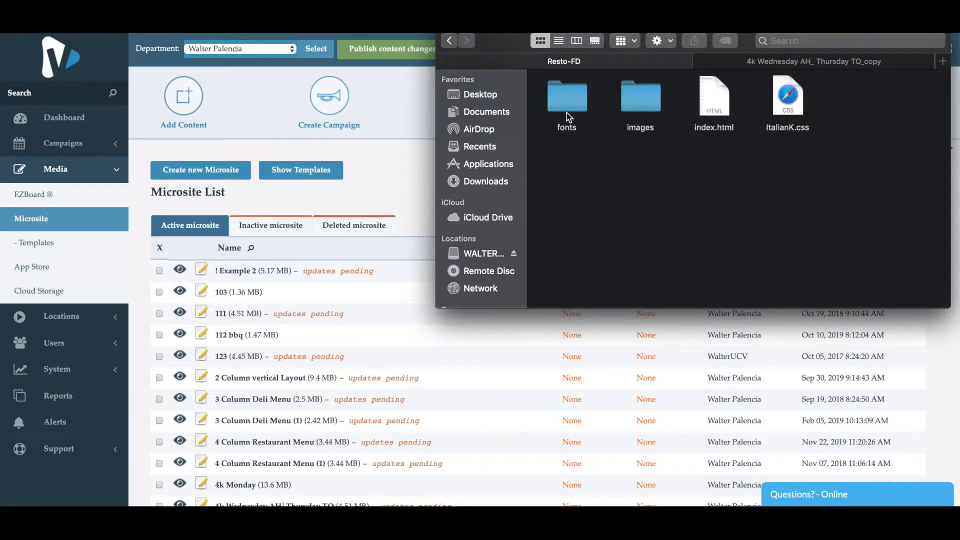
{"action": "right_click", "coordinate": [713, 96]}
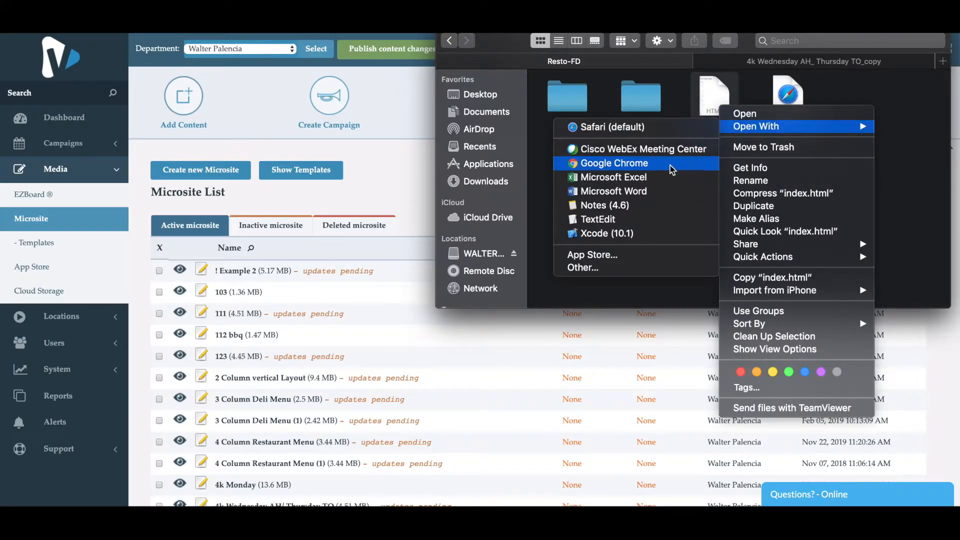
{"action": "left_click", "coordinate": [612, 163]}
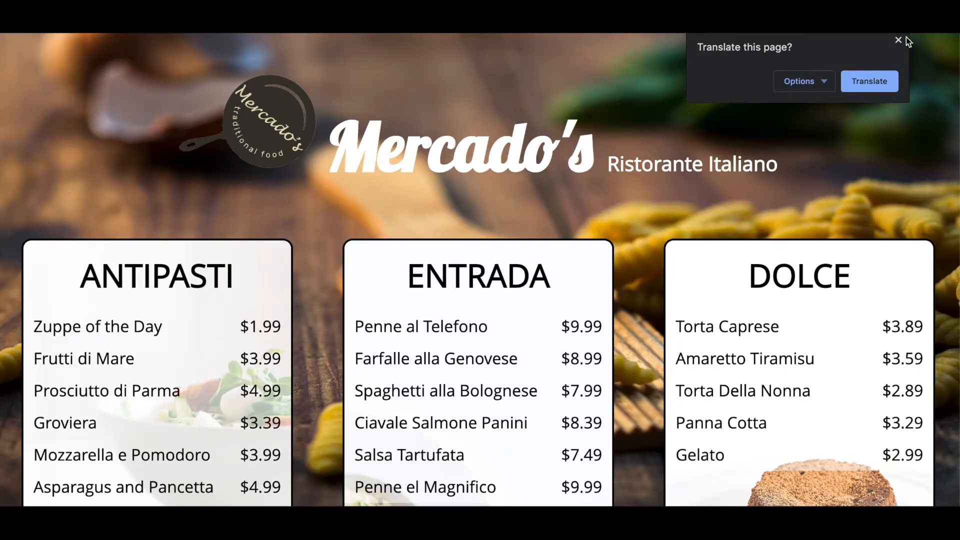
{"action": "left_click", "coordinate": [898, 40]}
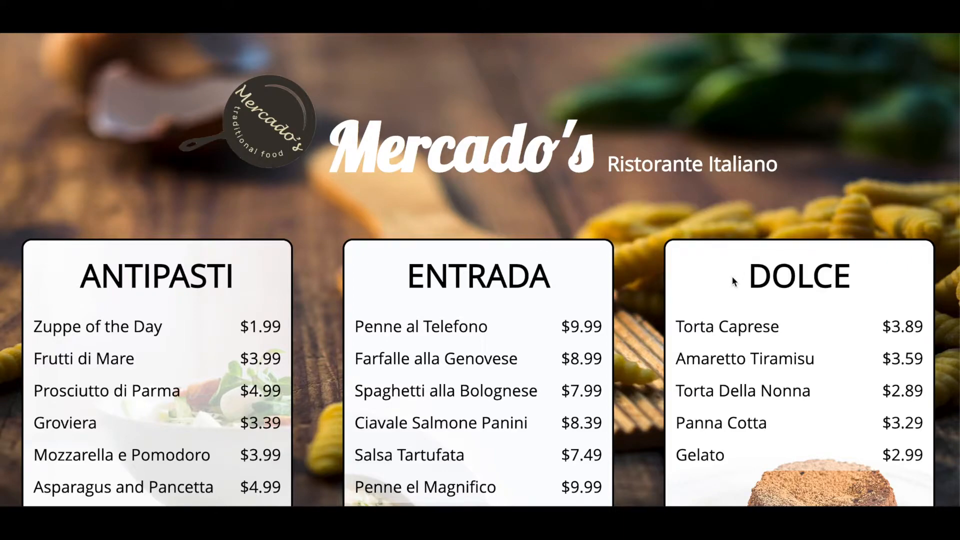
{"action": "mouse_move", "coordinate": [448, 92]}
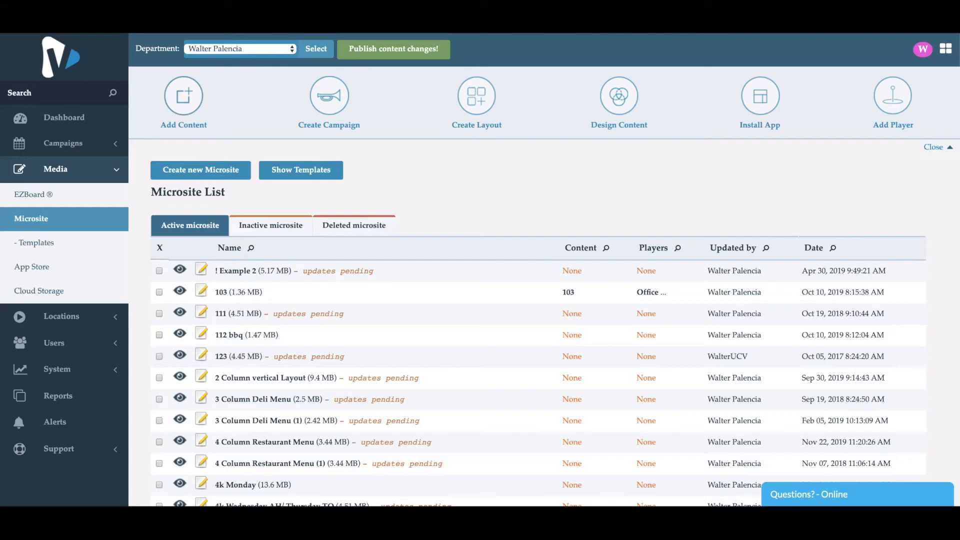
{"action": "mouse_move", "coordinate": [259, 204]}
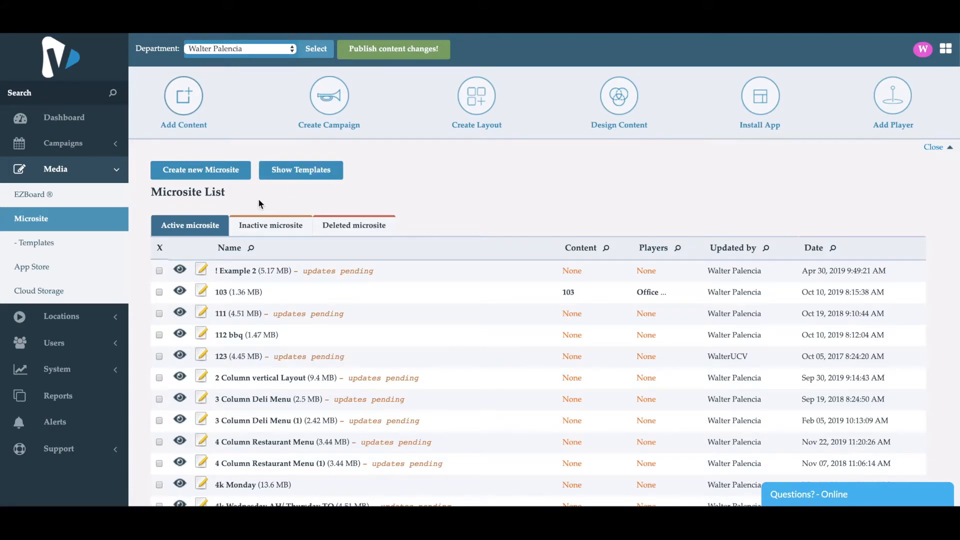
- Start the Create new Microsite form back in the portal
{"action": "left_click", "coordinate": [200, 170]}
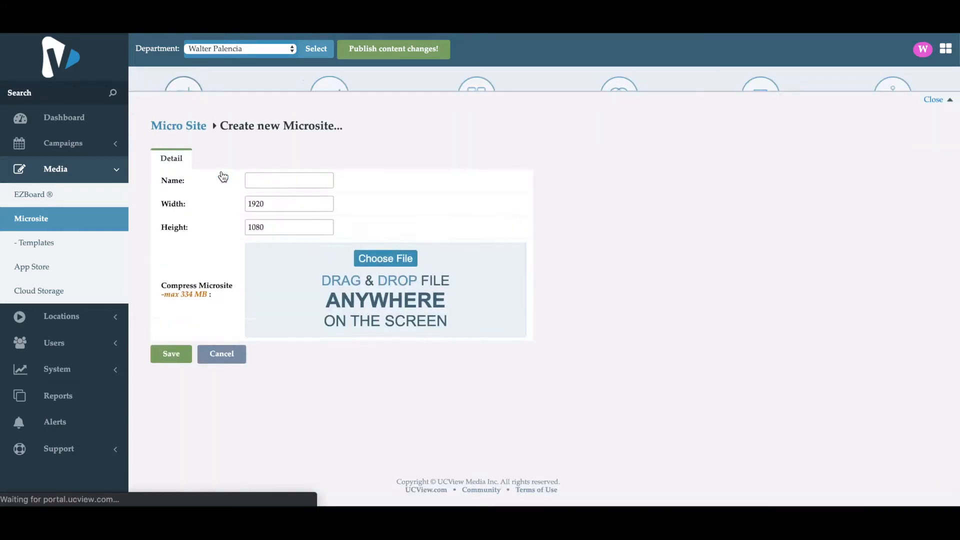
- Name it '!Sample Microsite', size it 3840 by 2160, and upload the 4K zip package
{"action": "left_click", "coordinate": [288, 180]}
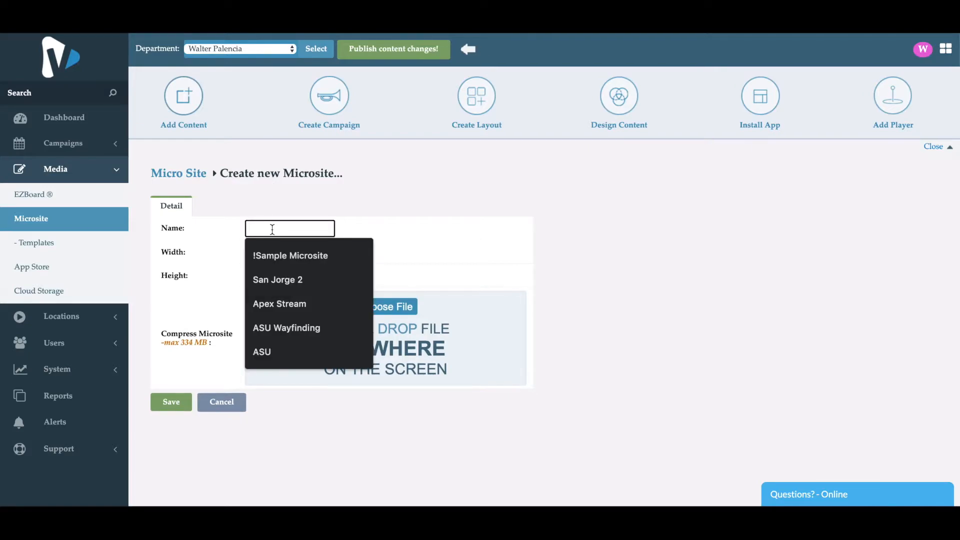
{"action": "left_click", "coordinate": [290, 255]}
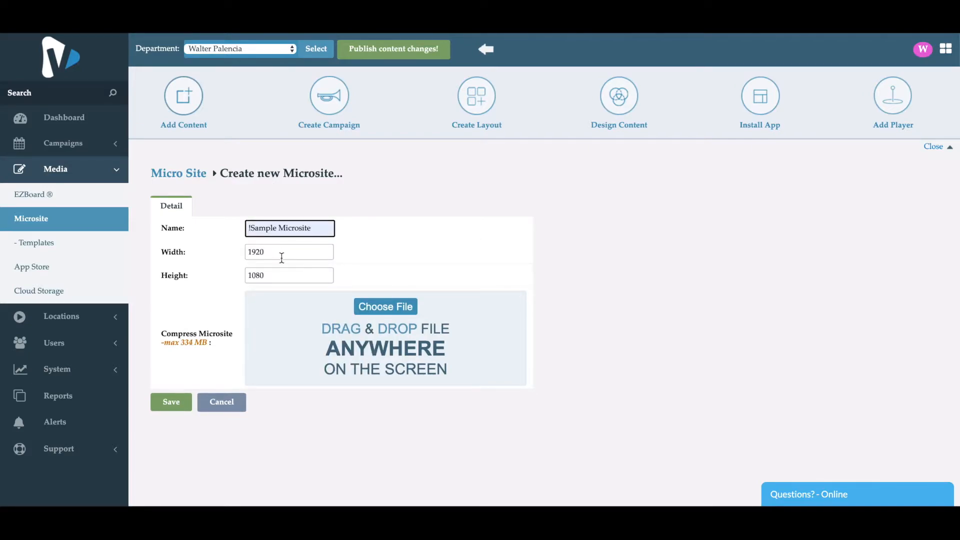
{"action": "type", "text": "38"}
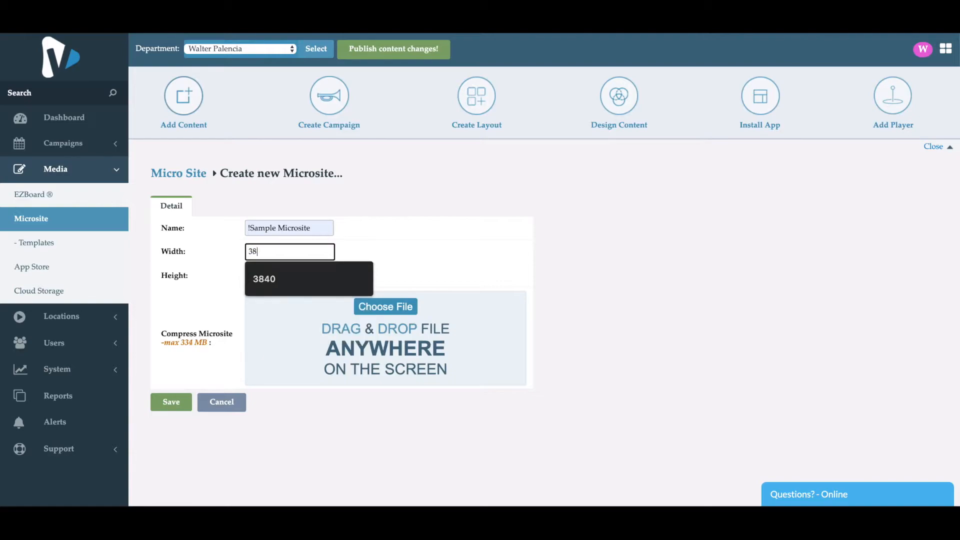
{"action": "left_click", "coordinate": [264, 279]}
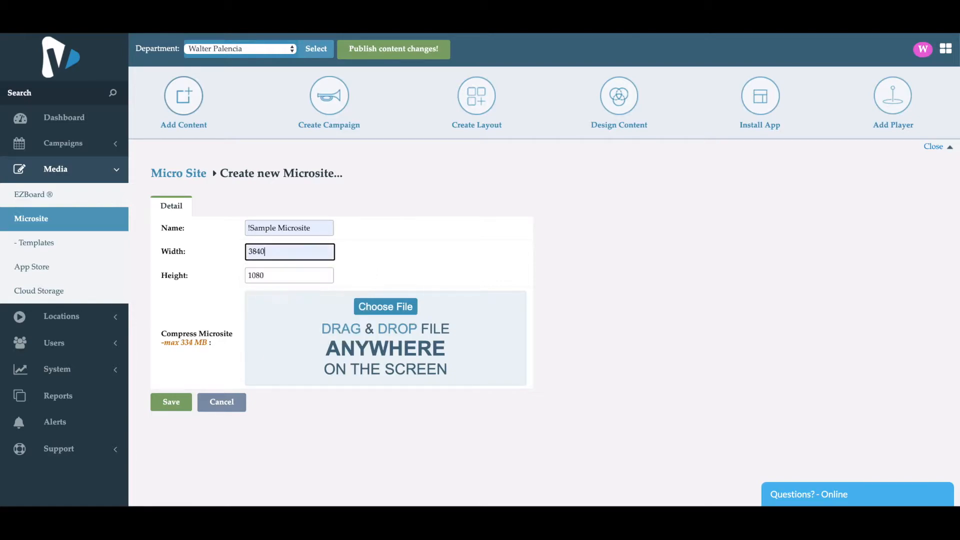
{"action": "type", "text": "2"}
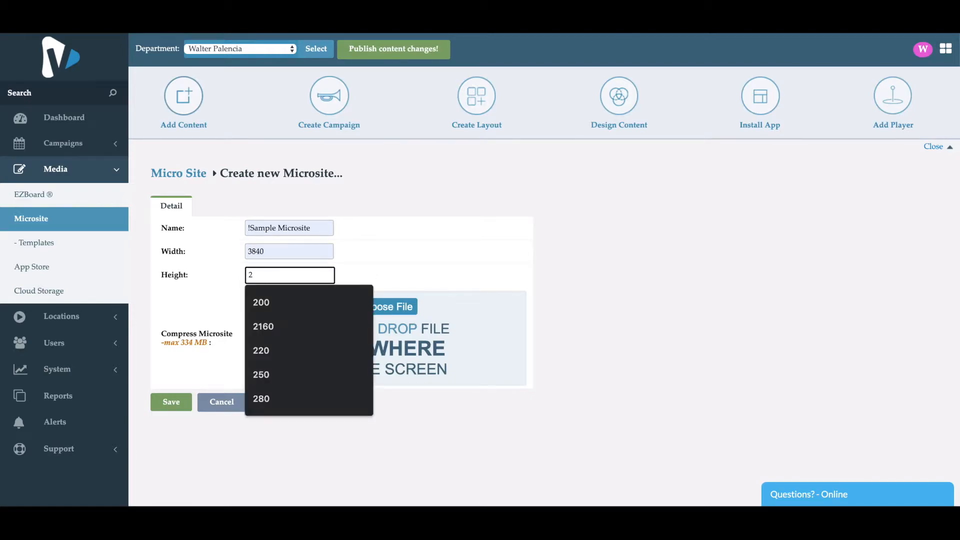
{"action": "left_click", "coordinate": [263, 326]}
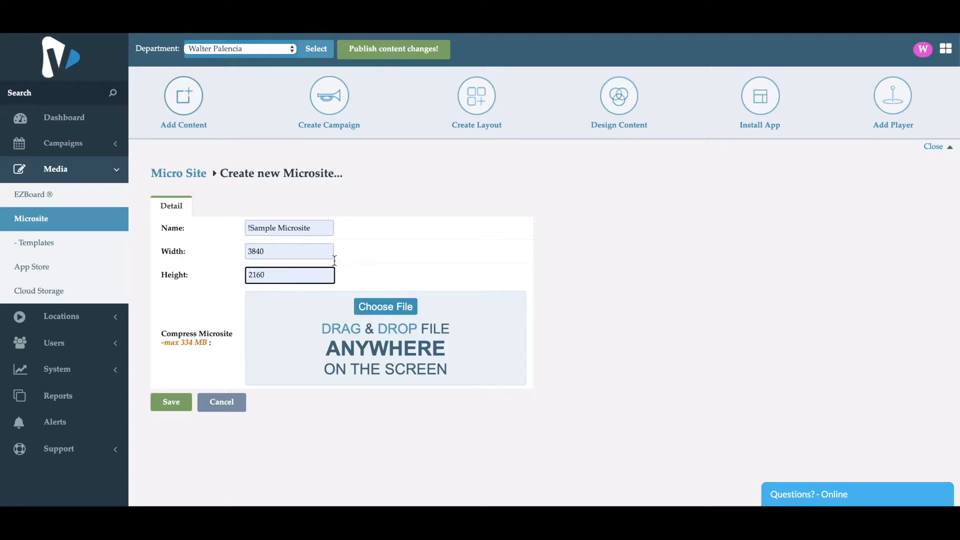
{"action": "left_click", "coordinate": [385, 306]}
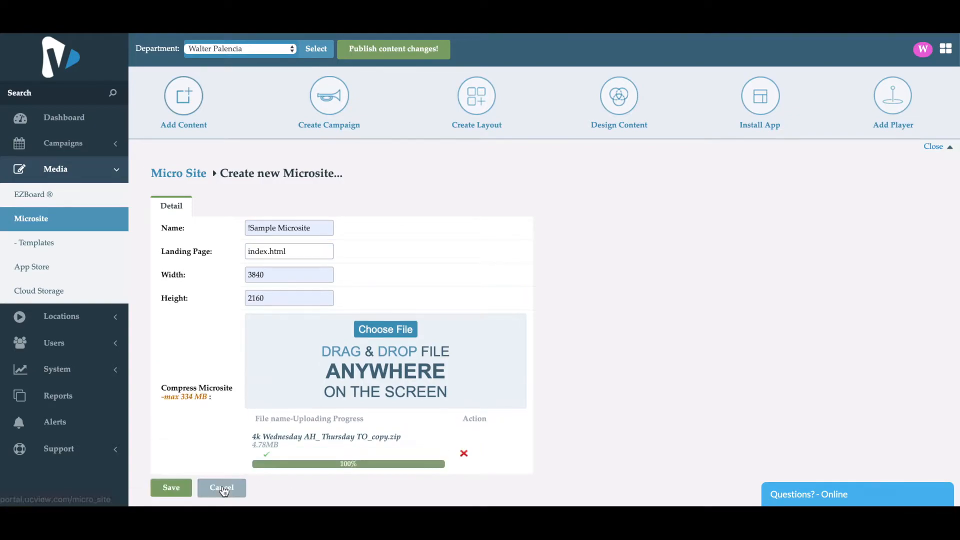
- Save to create '!Sample Microsite' with its index.html soup menu preview
{"action": "left_click", "coordinate": [171, 487]}
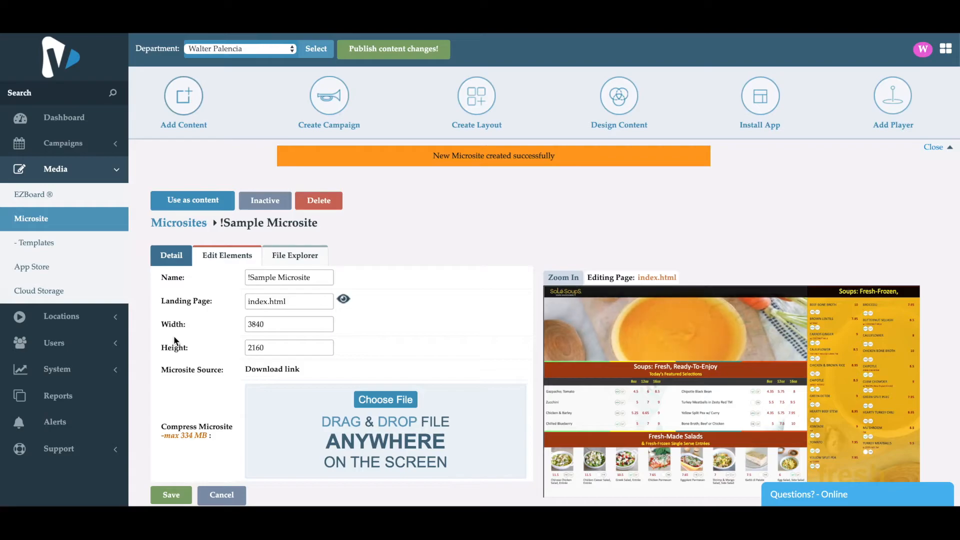
- Zoom the soups and salads menu preview in to full size for editing
{"action": "left_click", "coordinate": [932, 146]}
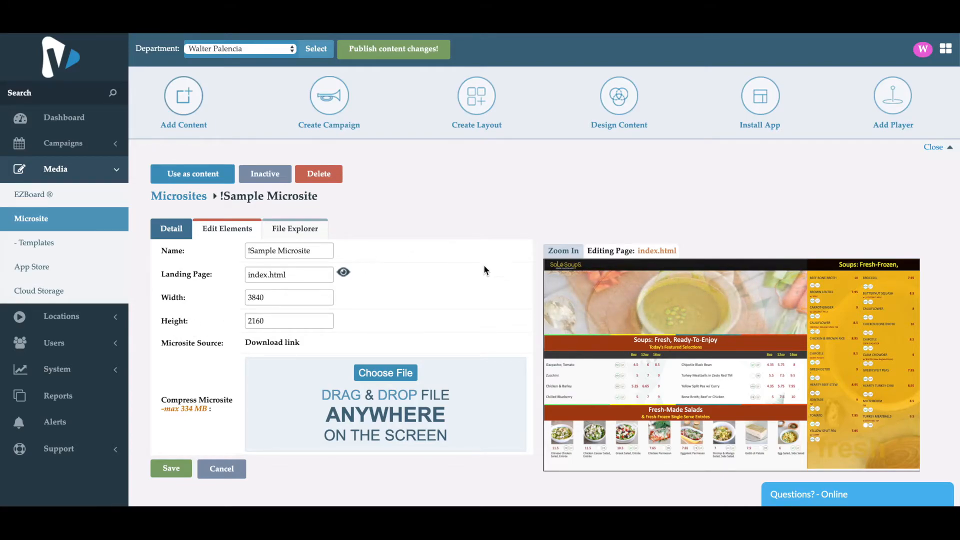
{"action": "scroll", "scroll_direction": "down", "scroll_amount": 3}
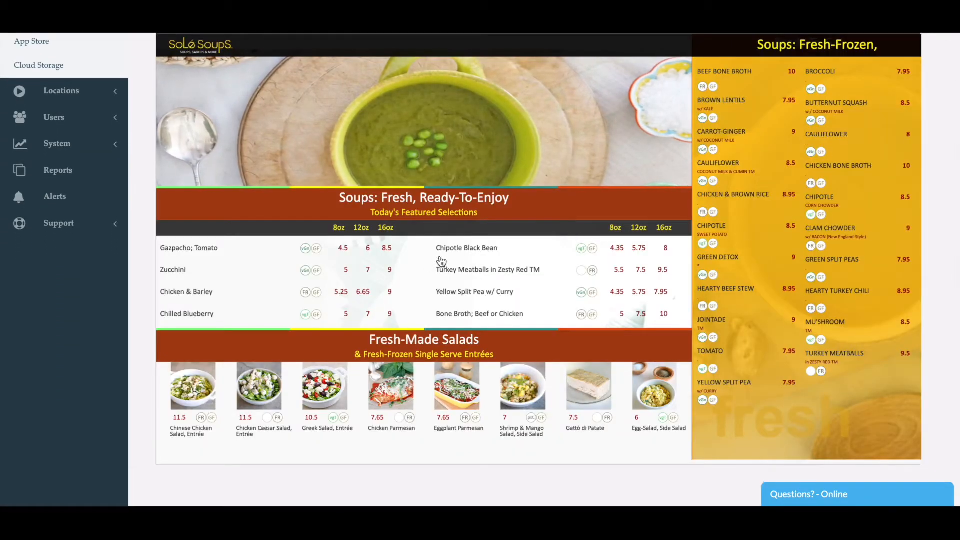
- Rename the 'Chipotle Black Bean' item to 'Chipotle' and save, cancelling the image editor
{"action": "left_click", "coordinate": [467, 248]}
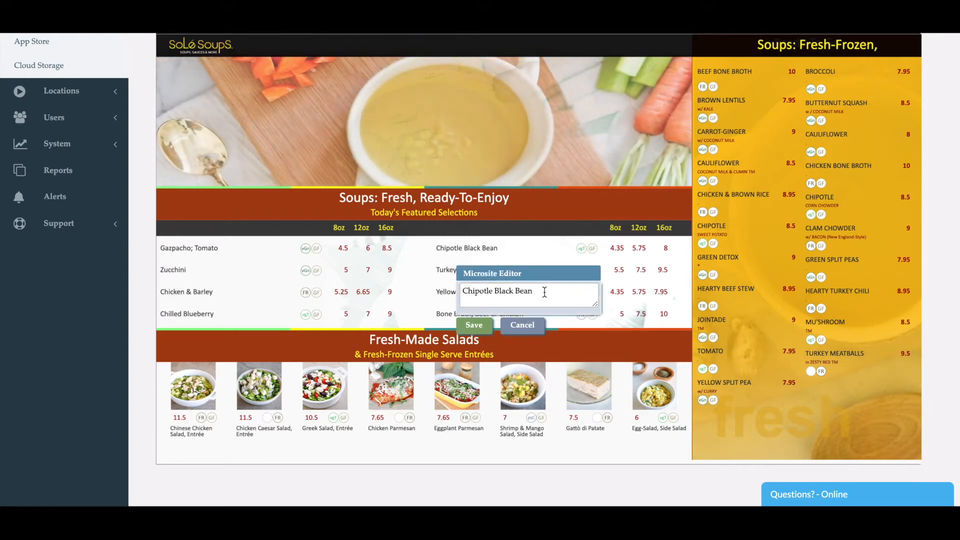
{"action": "double_click", "coordinate": [524, 291]}
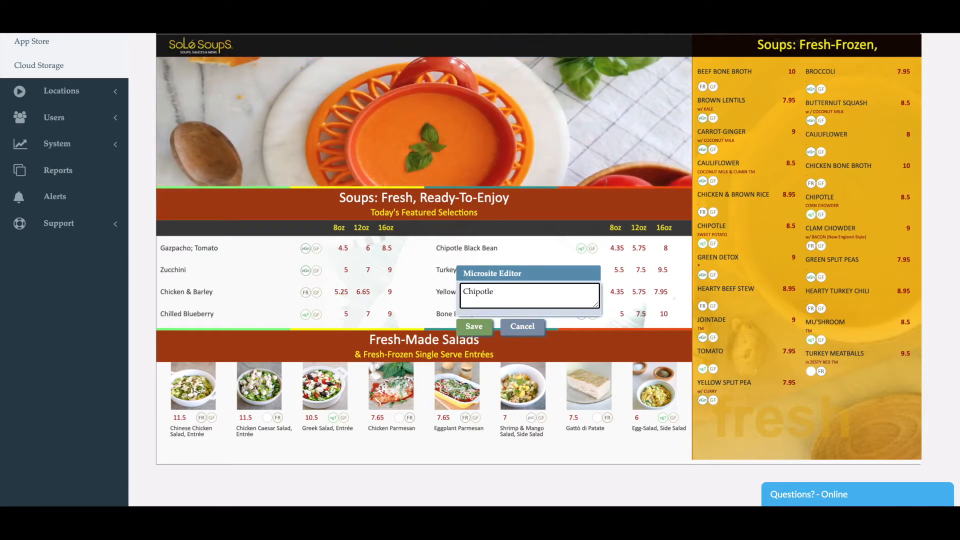
{"action": "left_click", "coordinate": [474, 325]}
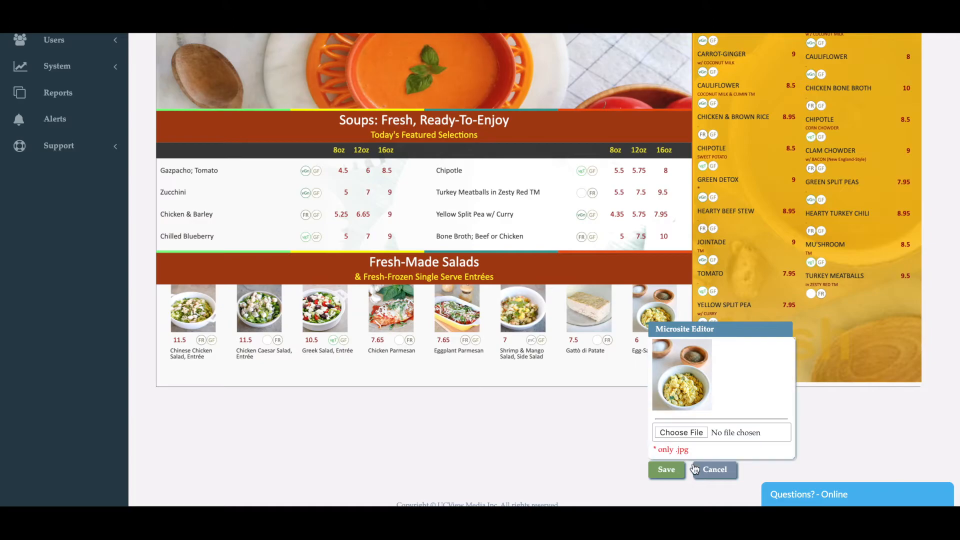
{"action": "left_click", "coordinate": [714, 469]}
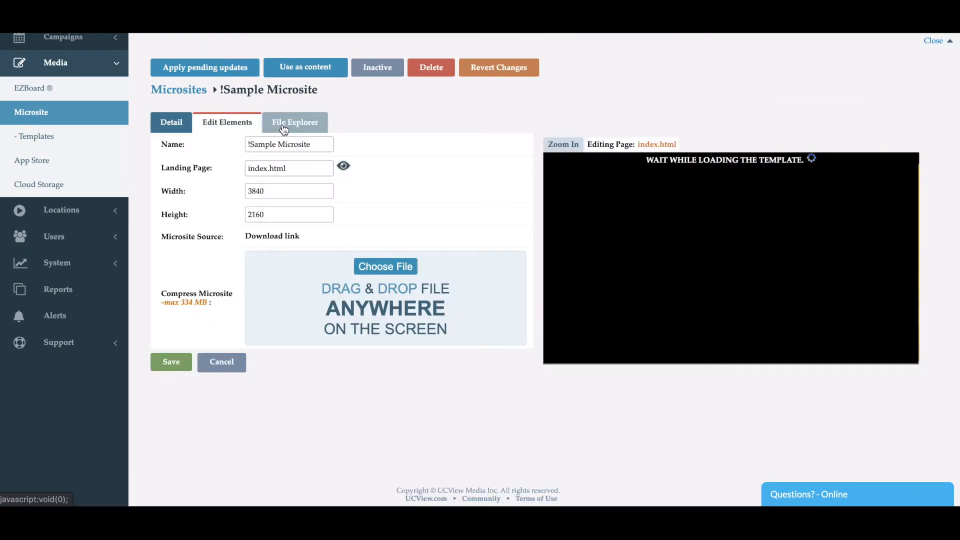
- Lock the Sole Soups logo image under Edit Elements and return to the Detail view
{"action": "left_click", "coordinate": [226, 122]}
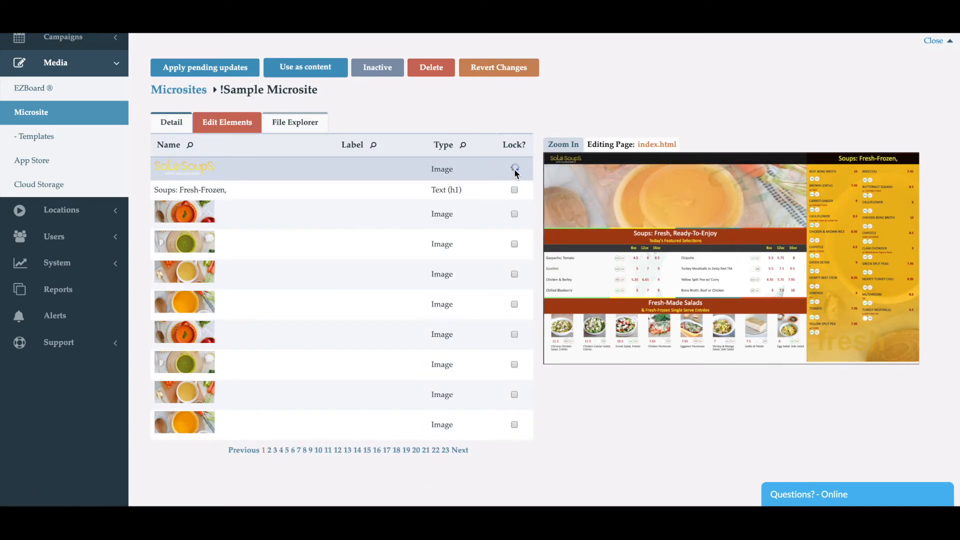
{"action": "left_click", "coordinate": [514, 168]}
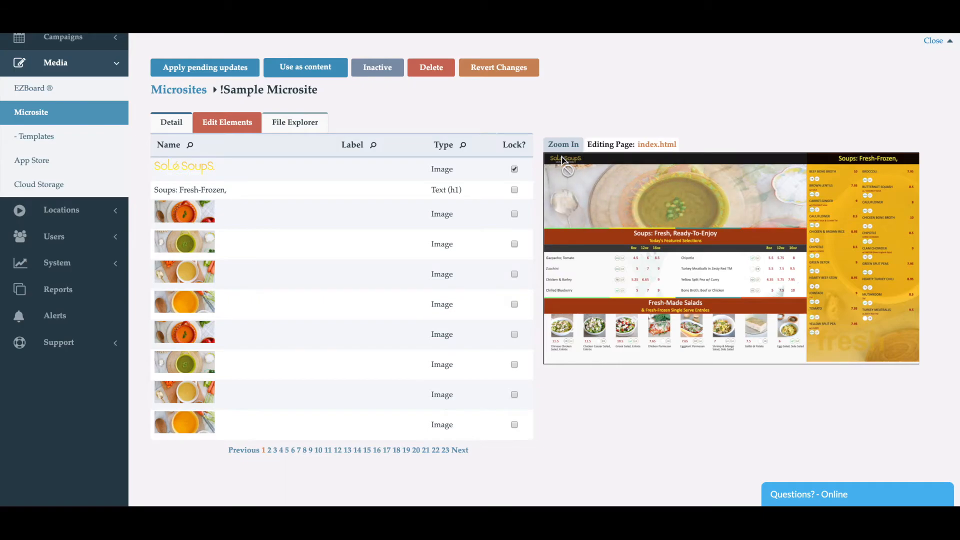
{"action": "left_click", "coordinate": [566, 159]}
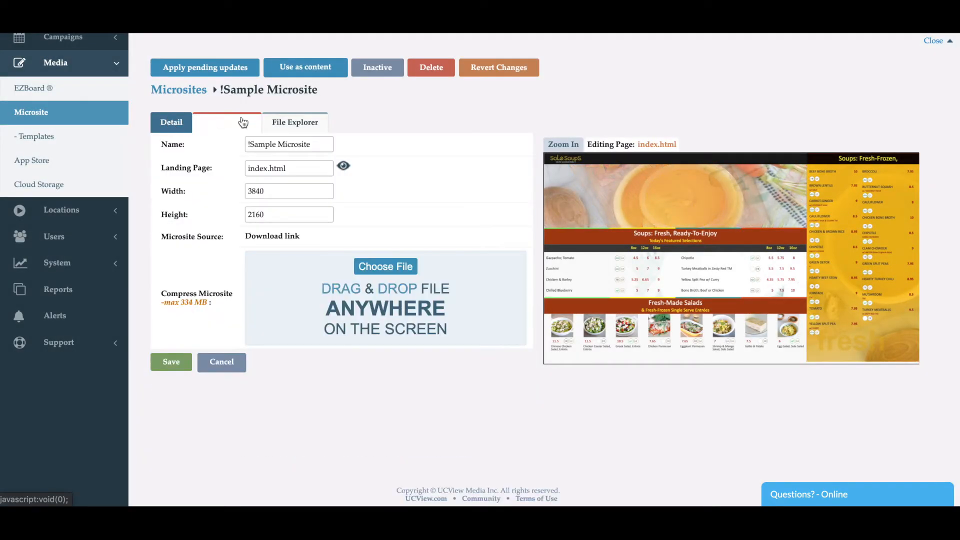
{"action": "left_click", "coordinate": [227, 122]}
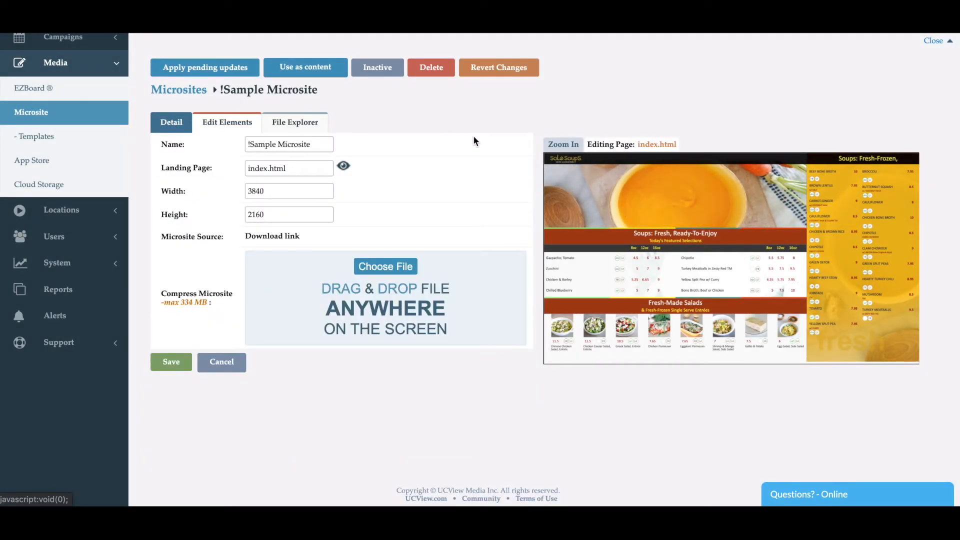